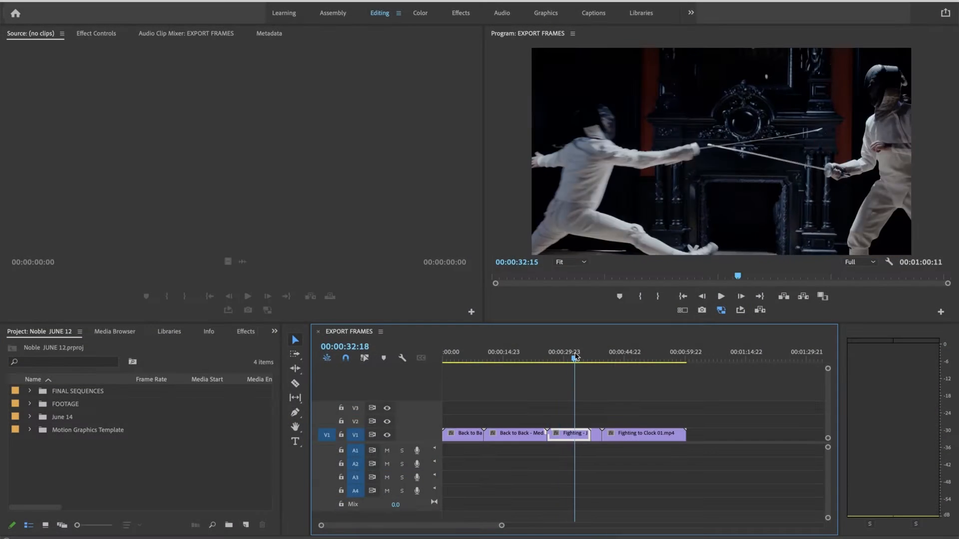
- Park the playhead on the fencing clip's mid-air jump frame at 00:00:34:00
click(515, 433)
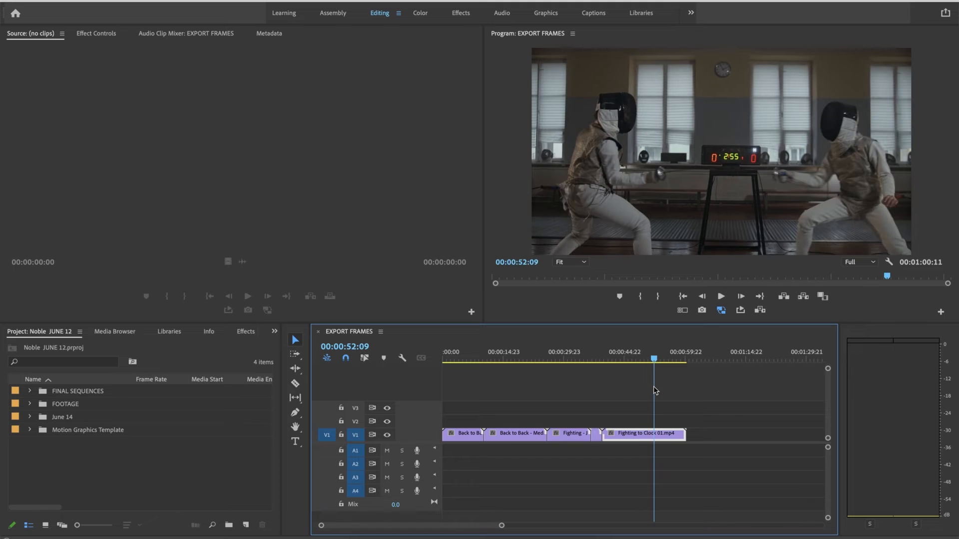
click(568, 433)
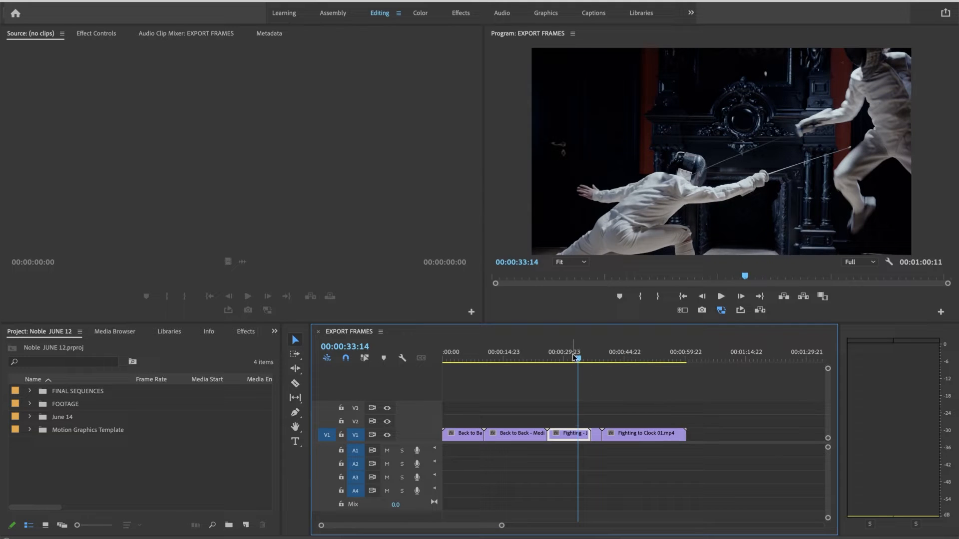
drag(574, 358, 565, 358)
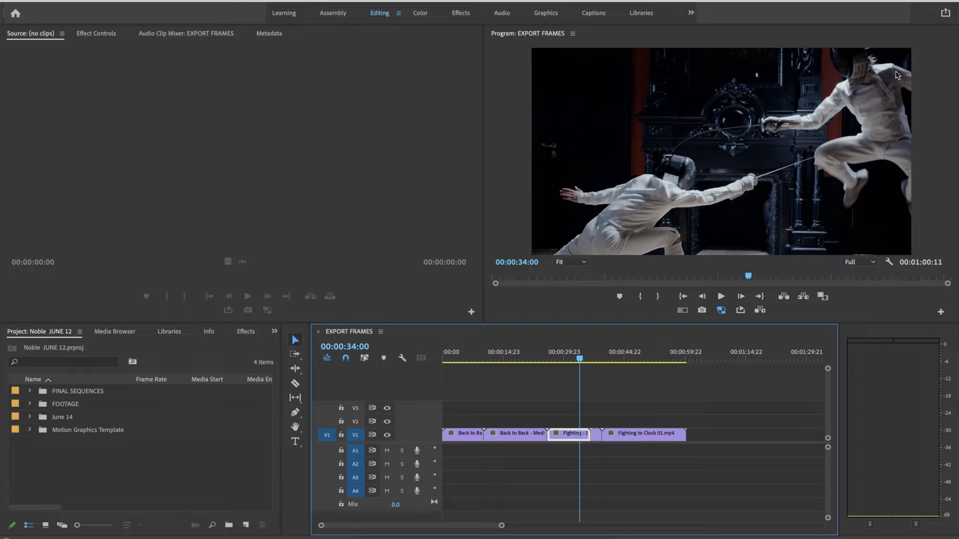
mouse_move(926, 71)
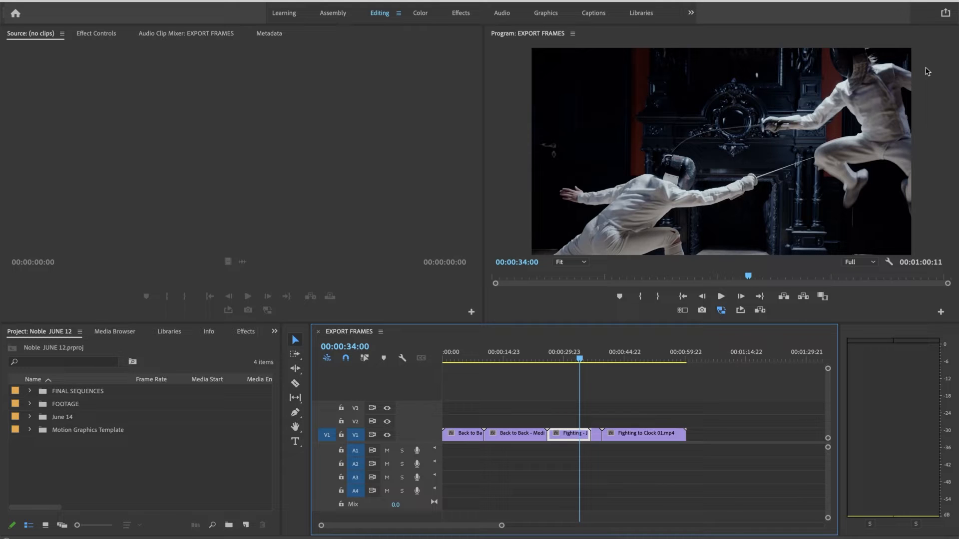
mouse_move(691, 243)
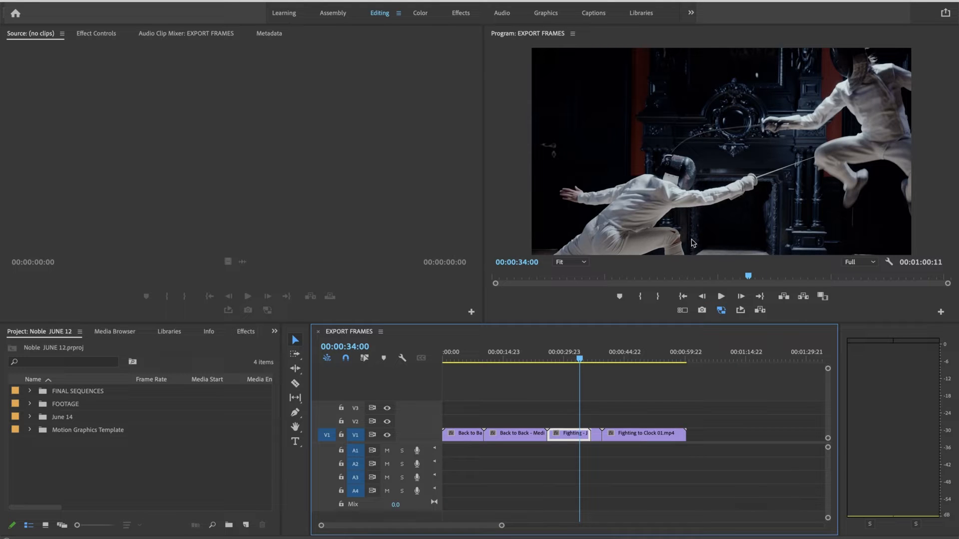
mouse_move(701, 310)
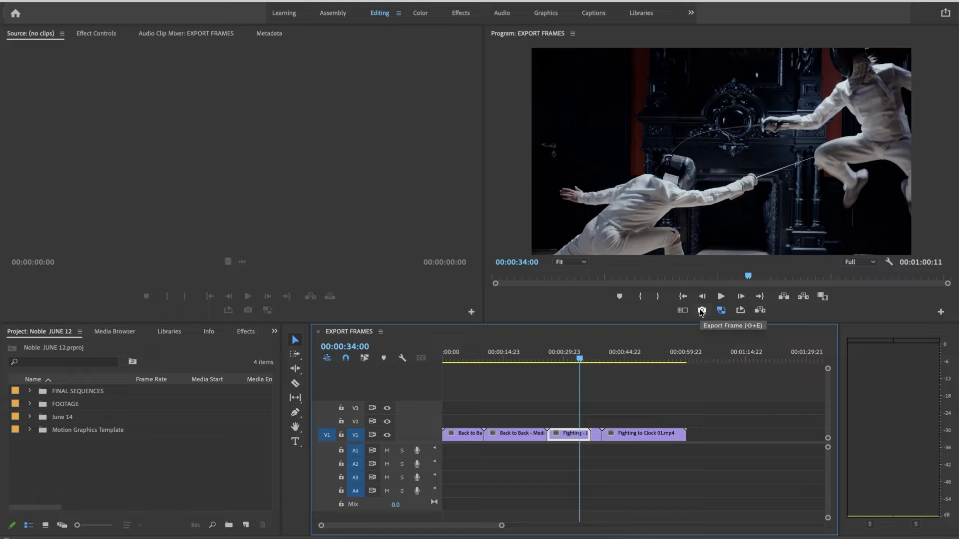
click(701, 311)
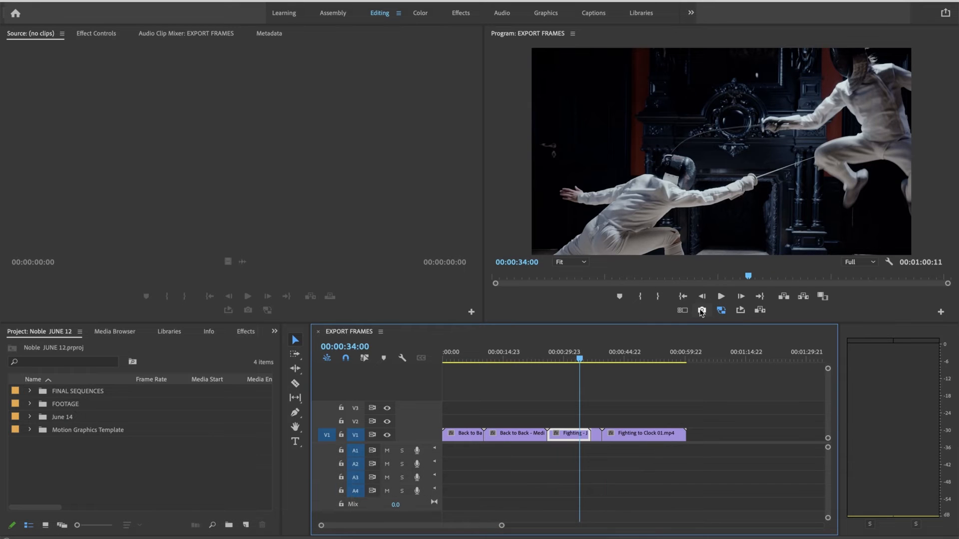
mouse_move(701, 310)
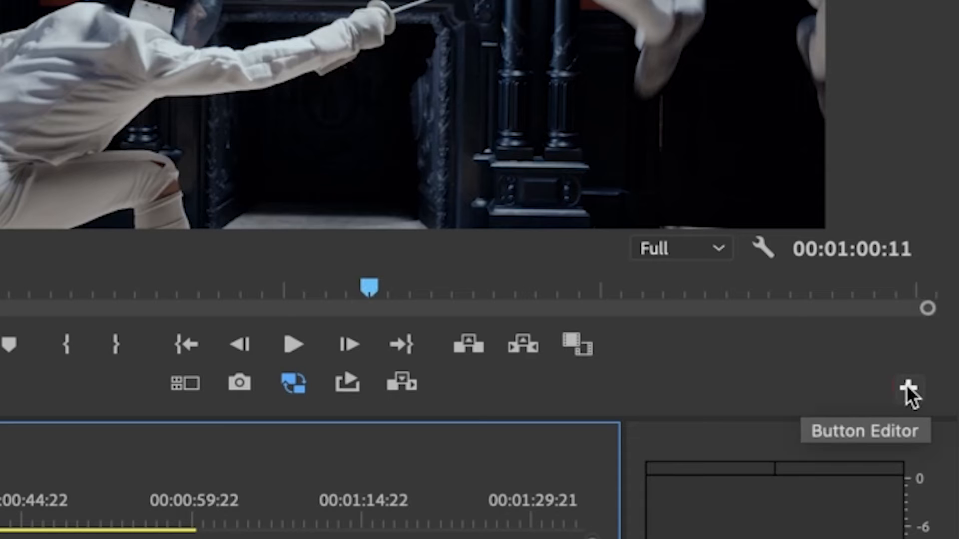
click(911, 389)
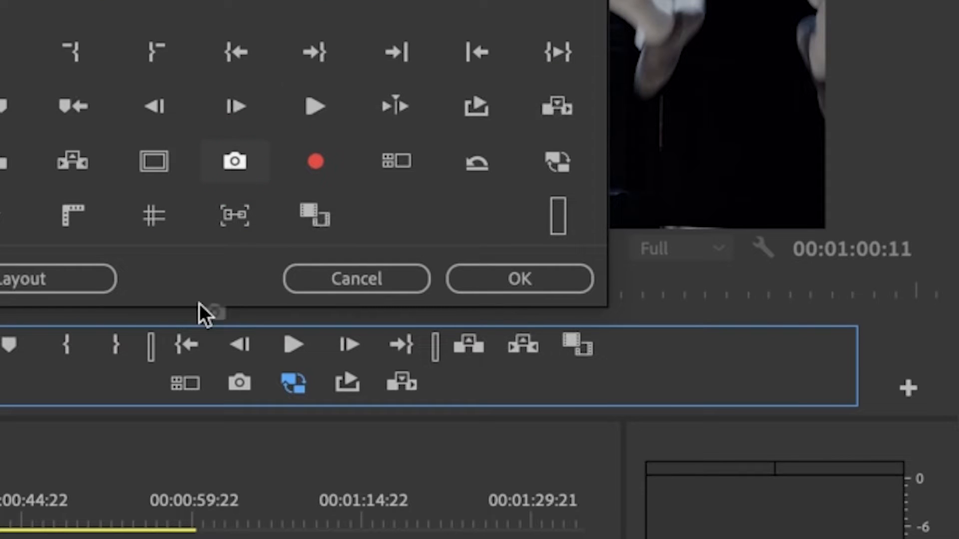
mouse_move(236, 162)
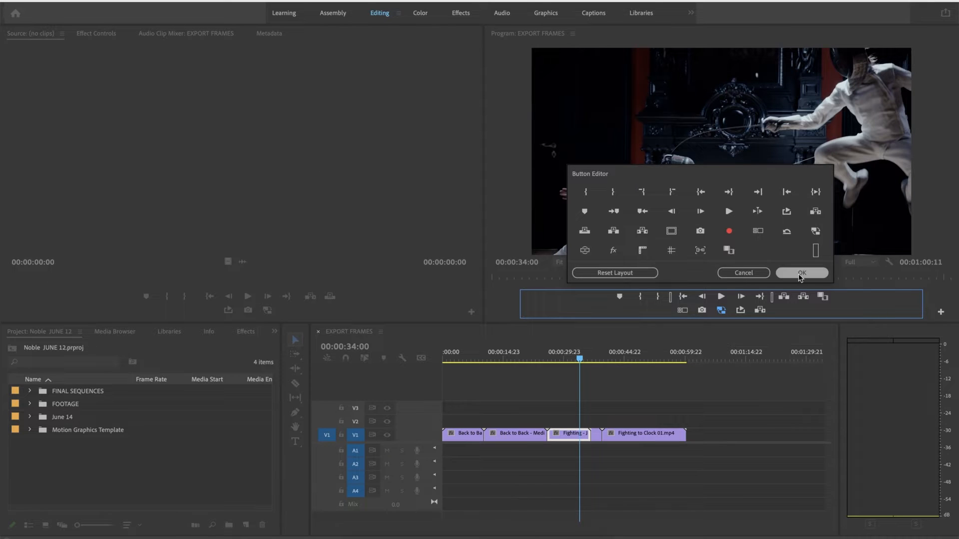
click(800, 272)
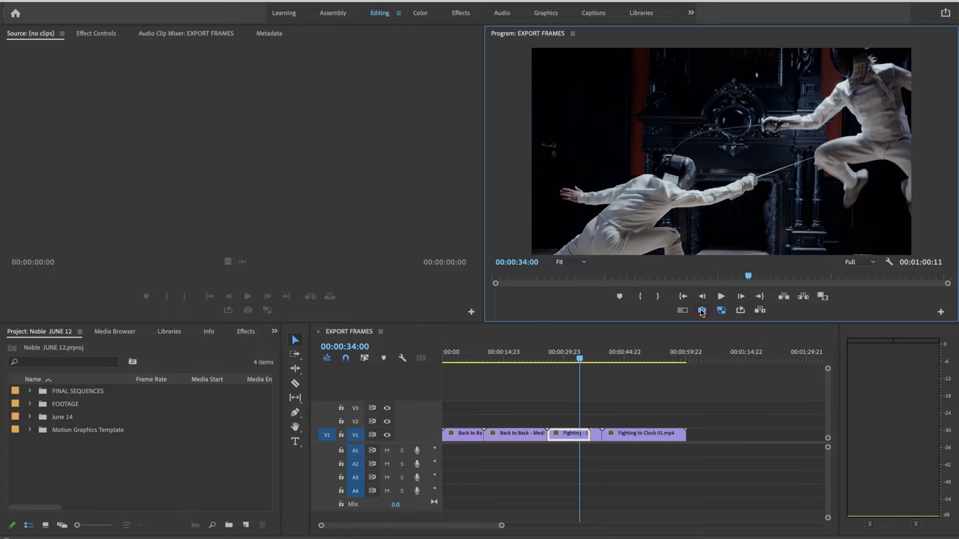
- Export the 00:00:34:00 frame as a PNG still named 'mid air jump', imported into the project
click(701, 310)
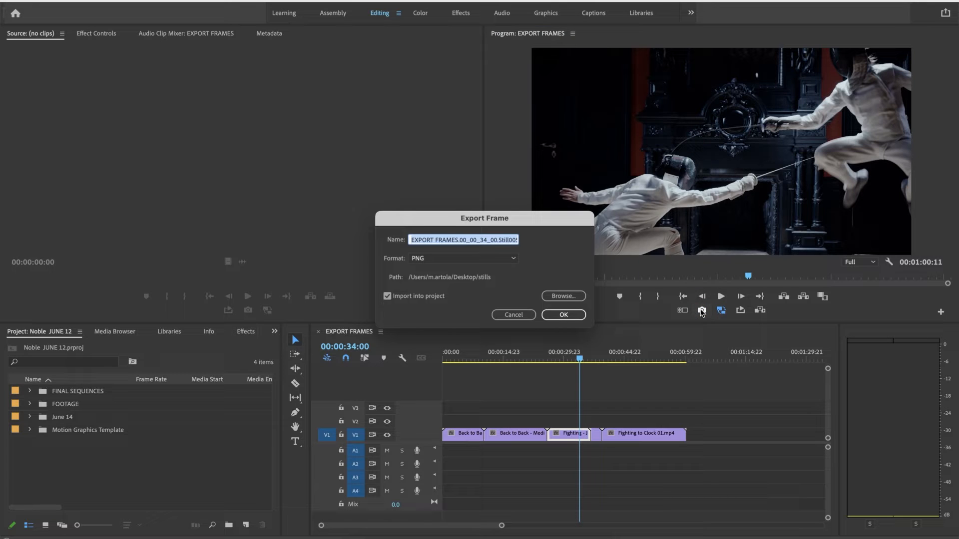
text(m)
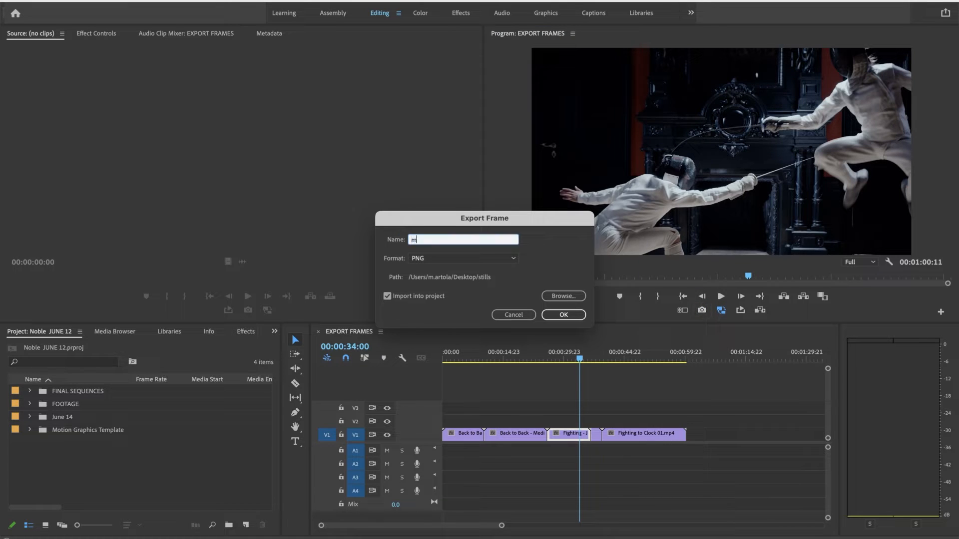
text(id air jump)
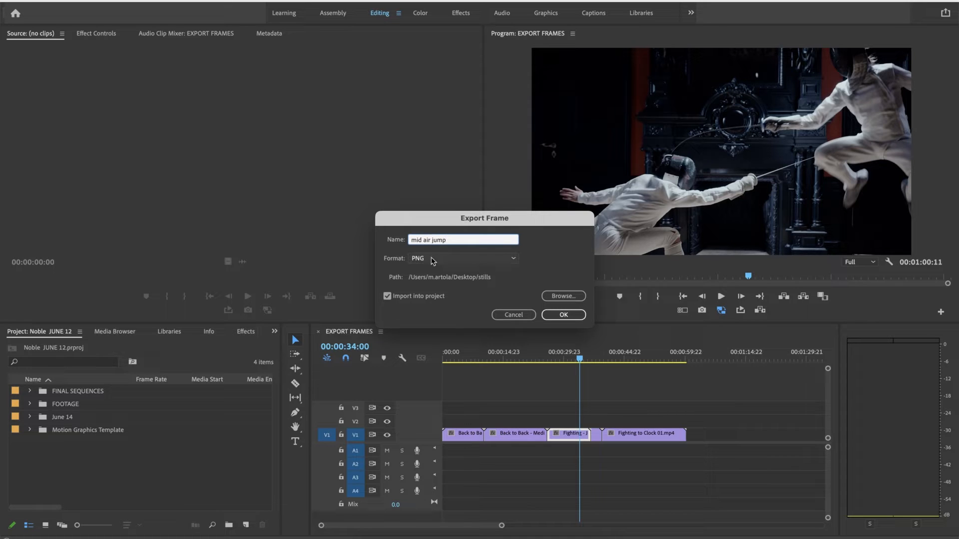
click(462, 258)
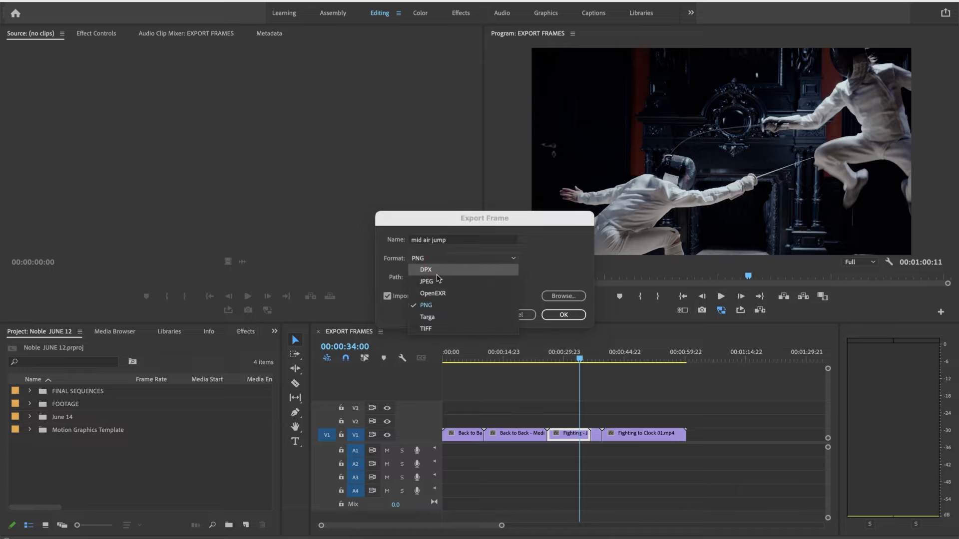
click(426, 304)
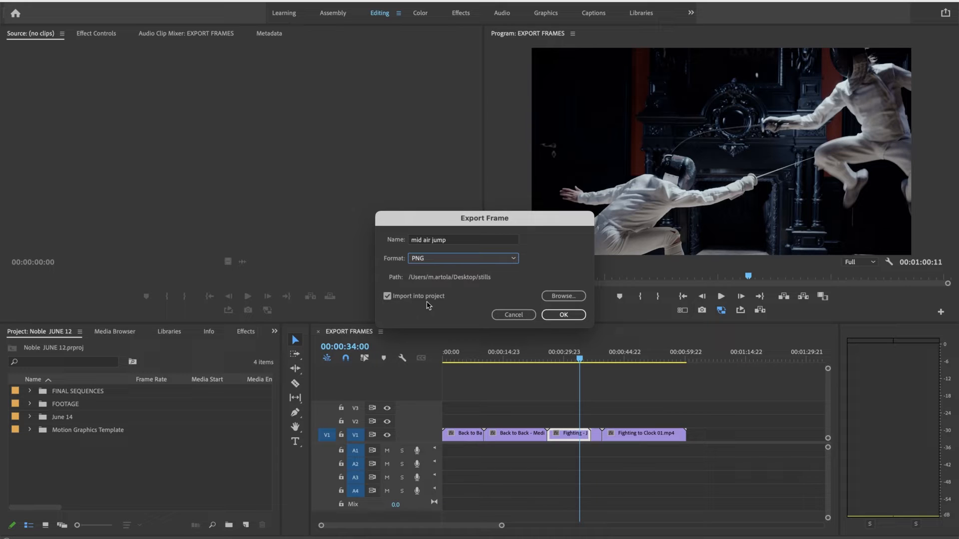
click(562, 315)
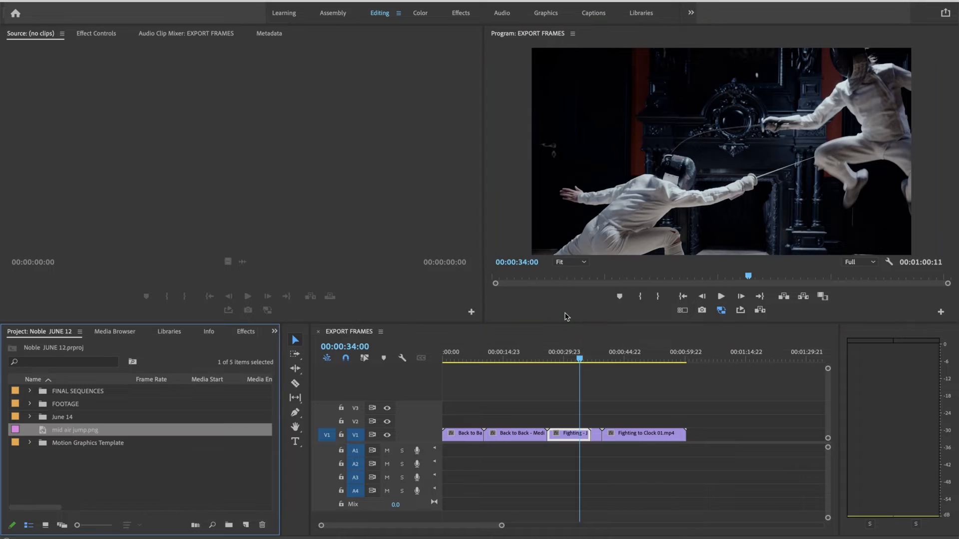
mouse_move(159, 373)
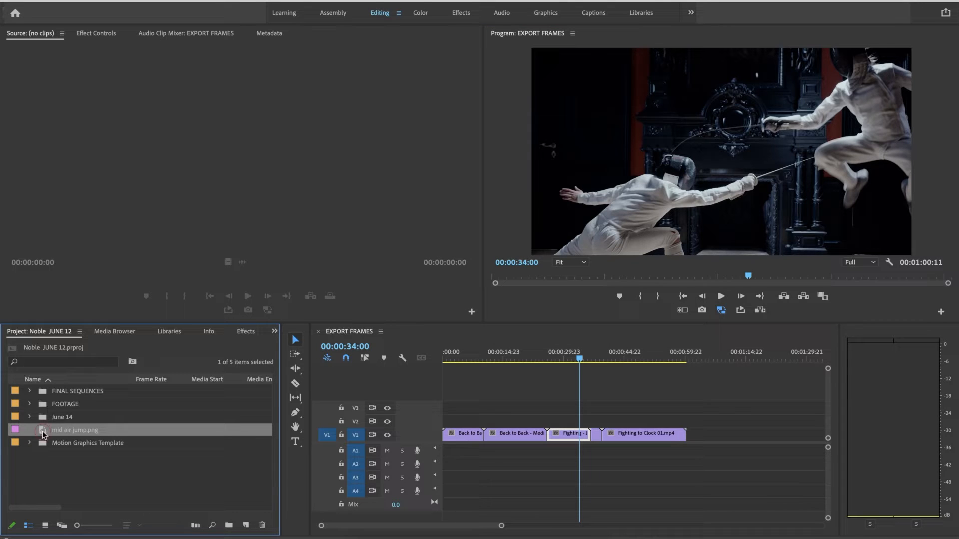
- Load mid air jump.png in the Source Monitor and insert it at the 34-second playhead
double_click(75, 430)
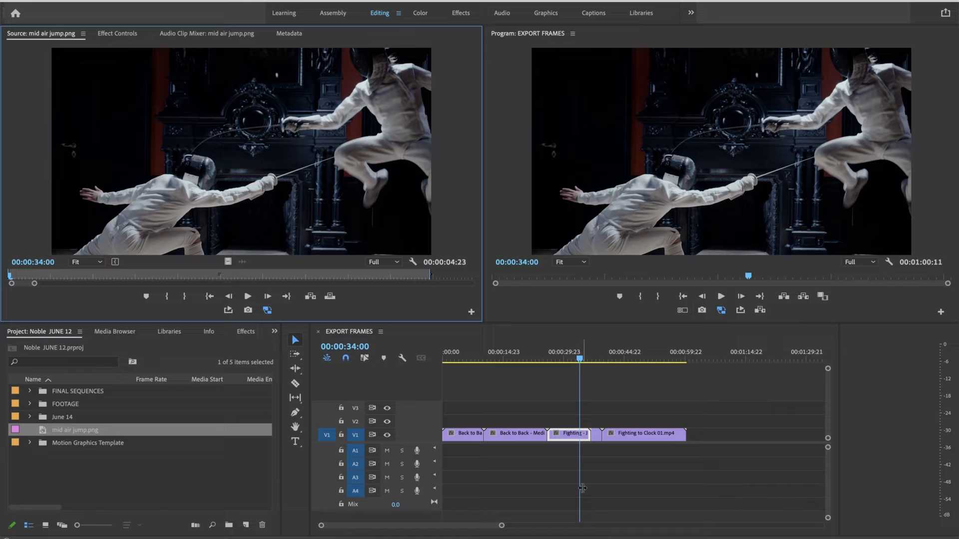
mouse_move(582, 449)
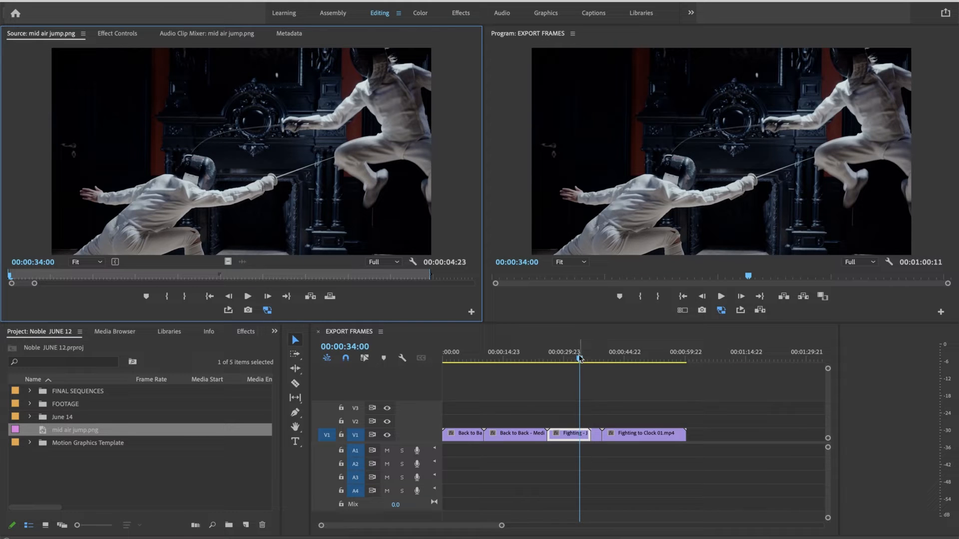
key(,)
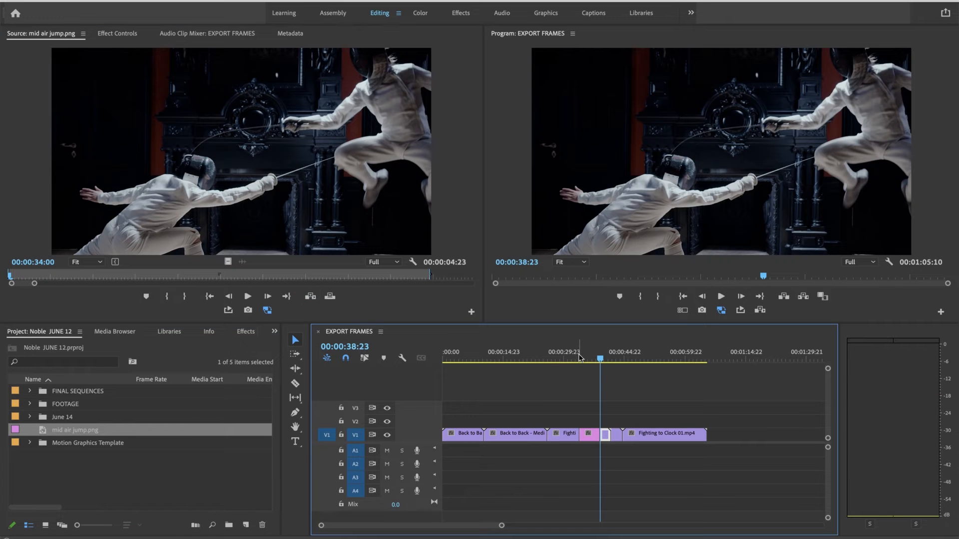
- Ripple-trim the inserted still's tail with W, preview it, then undo back to 00:01:00:11
click(573, 358)
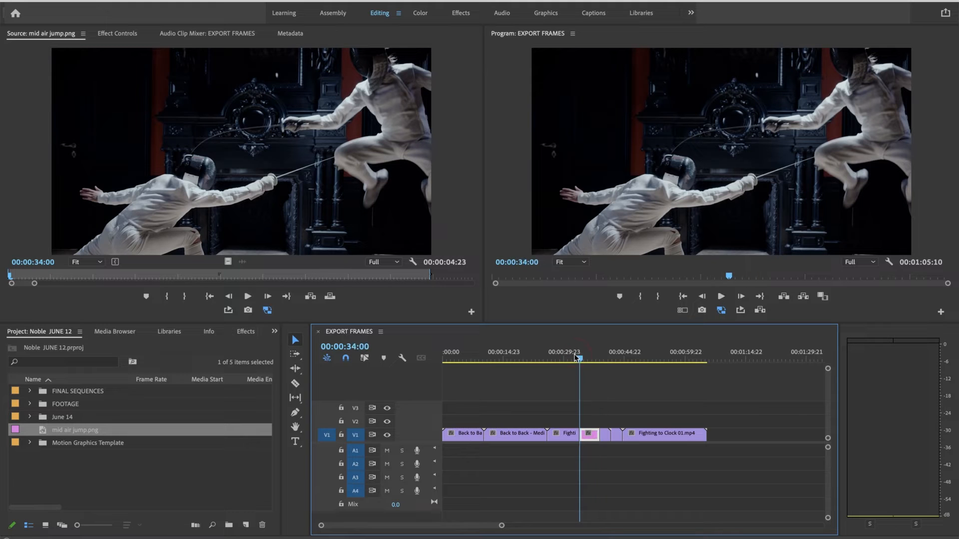
click(587, 358)
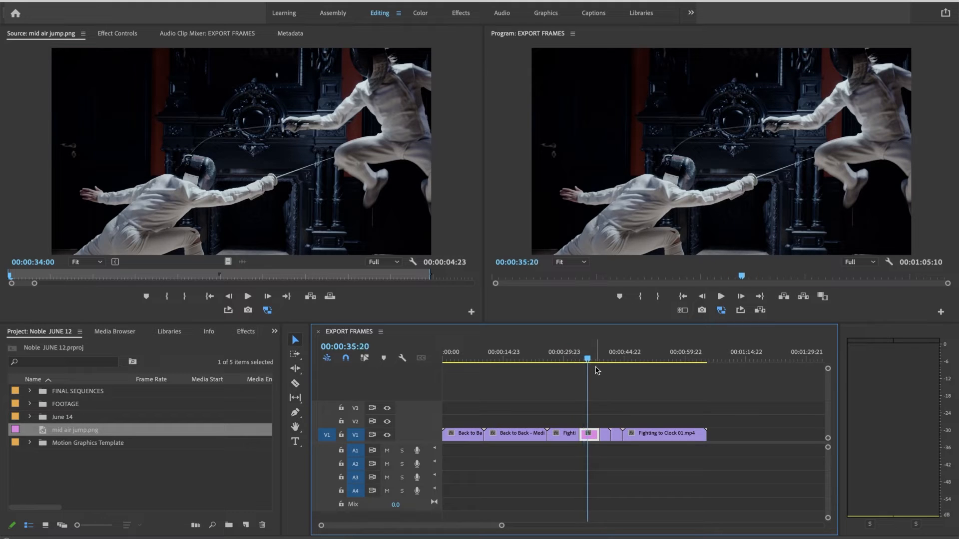
key(w)
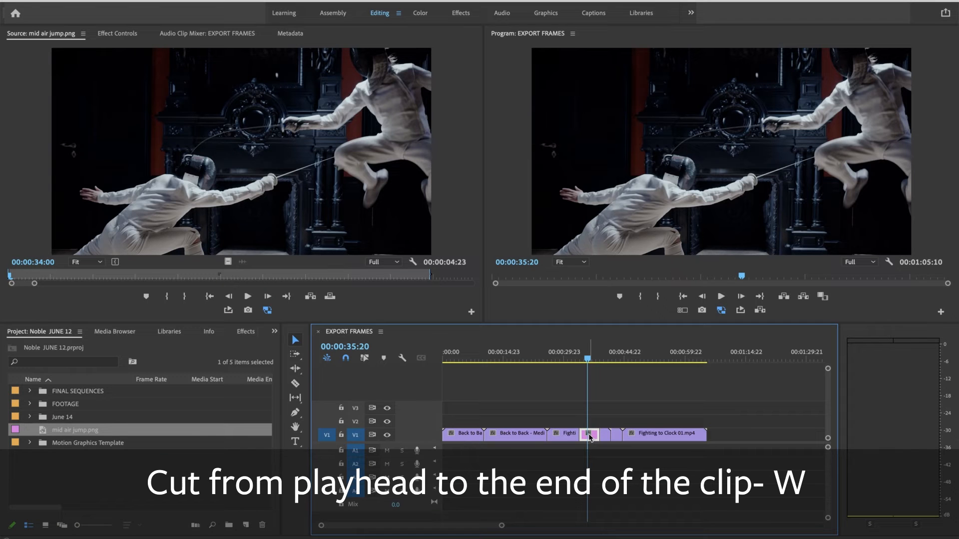
key(w)
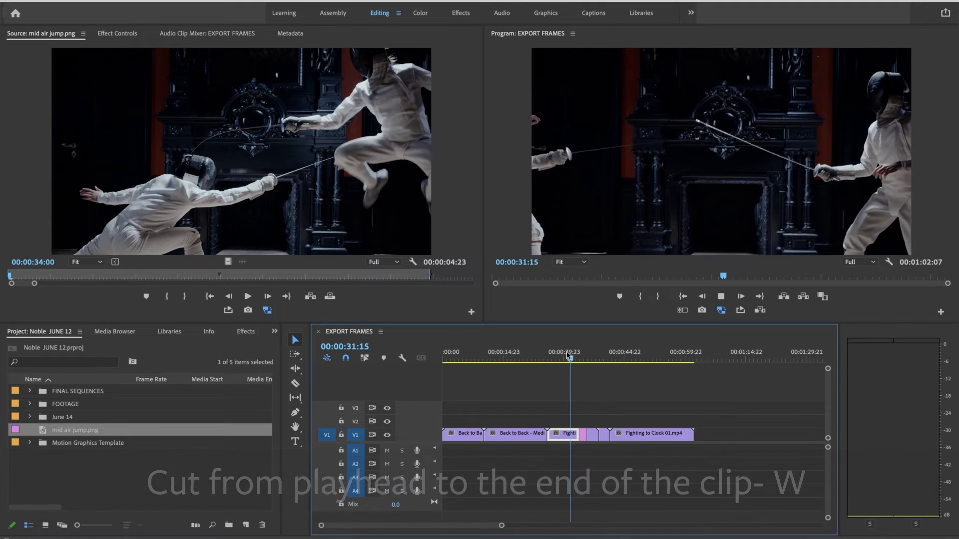
key(w)
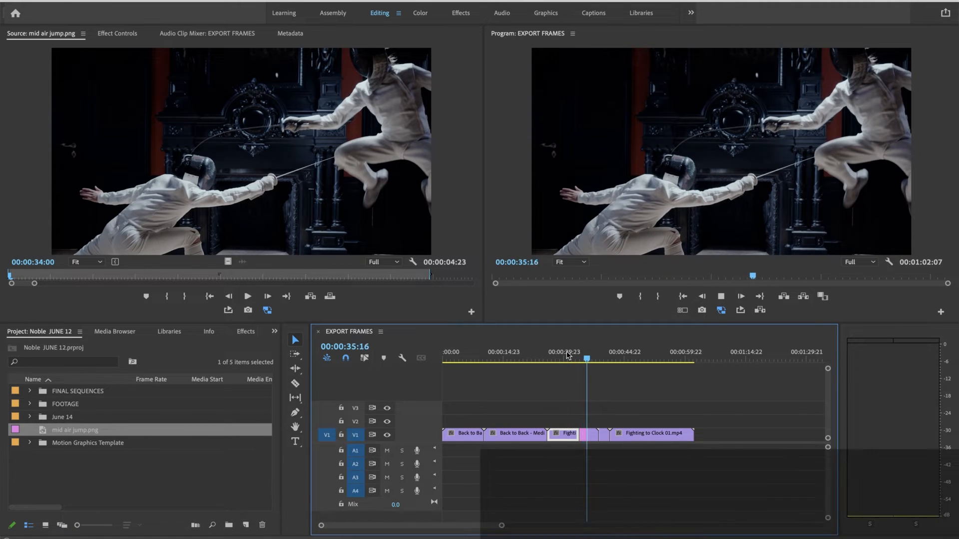
key(cmd+z)
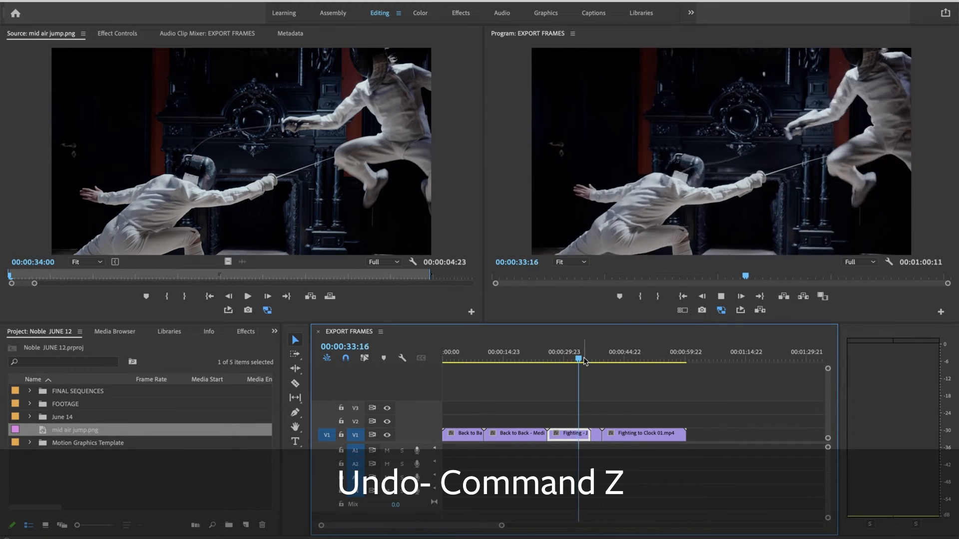
- Export the 00:00:33:20 frame as PNG 'mid air 2', insert it and trim its tail
key(cmd+z)
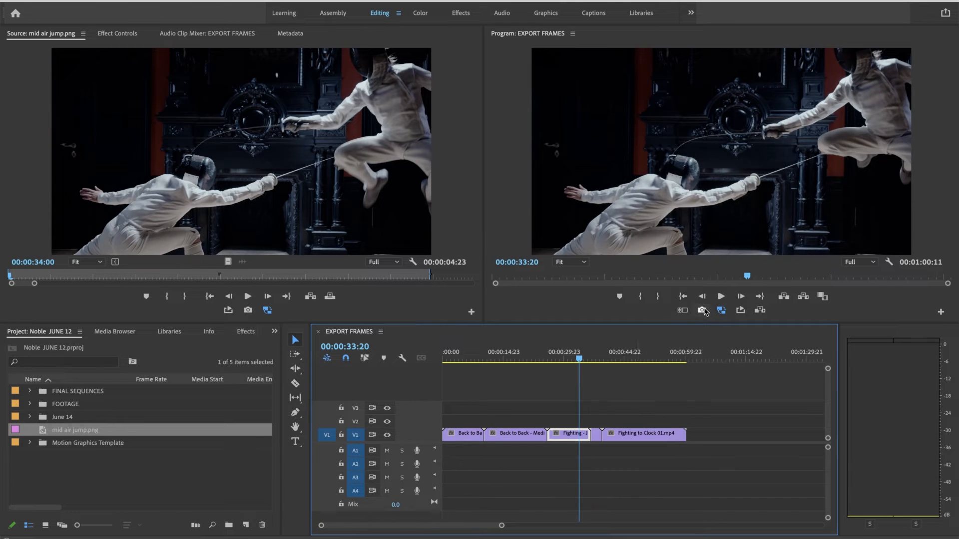
click(701, 310)
text(mid air 2)
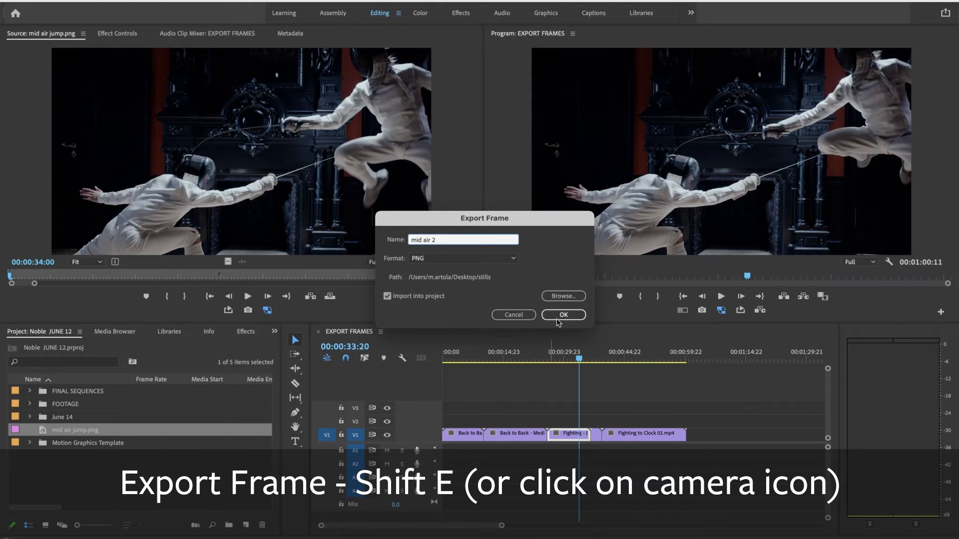
click(562, 315)
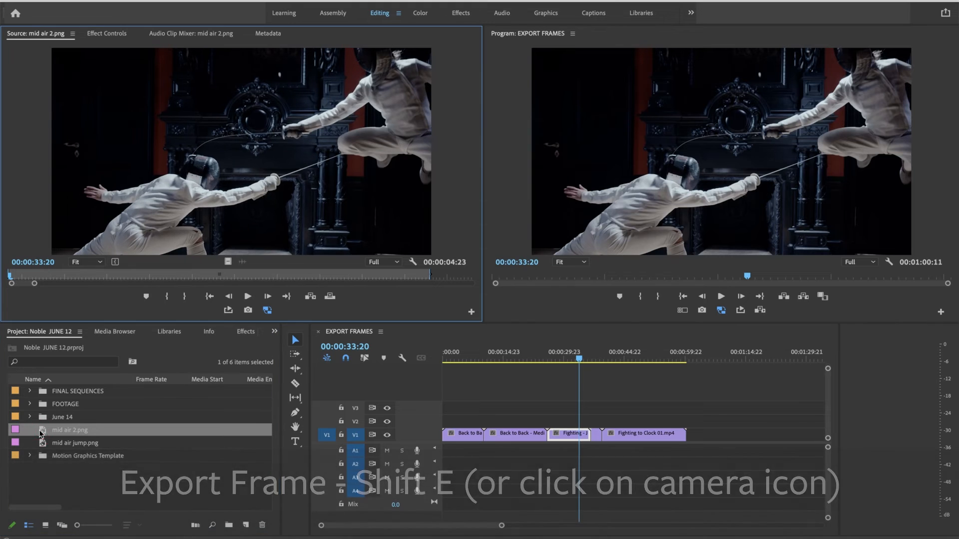
key(,)
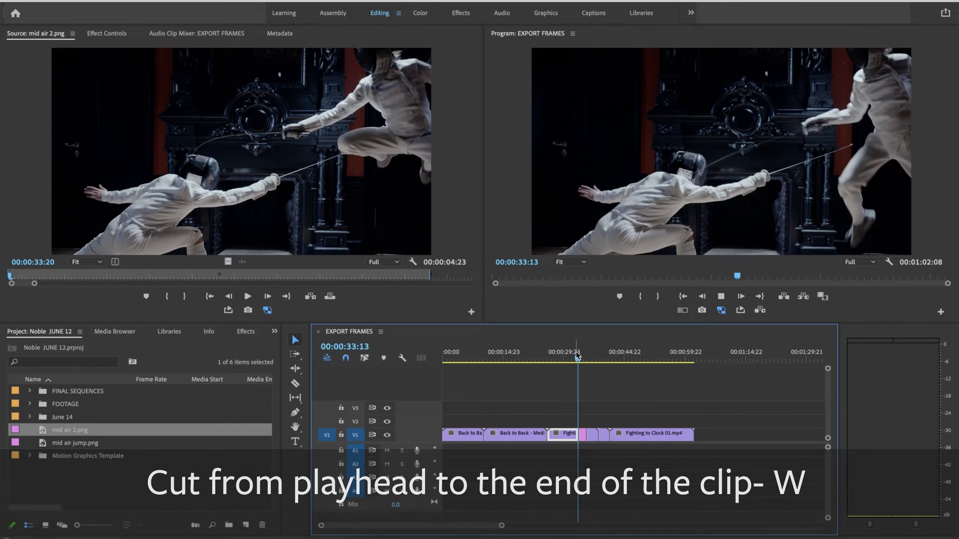
key(w)
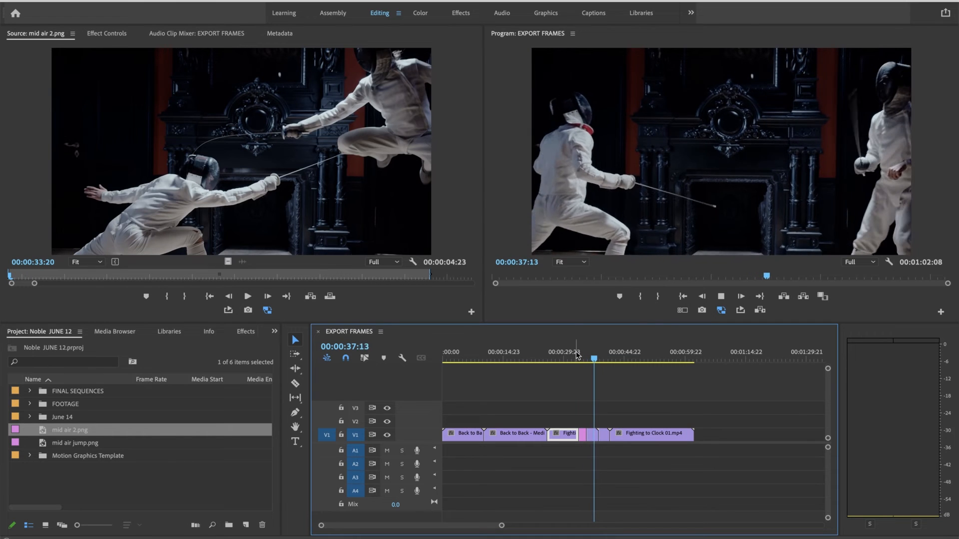
- Cue the playhead to the fencer's lunge at 00:00:28:17 on the Fight clip
click(640, 359)
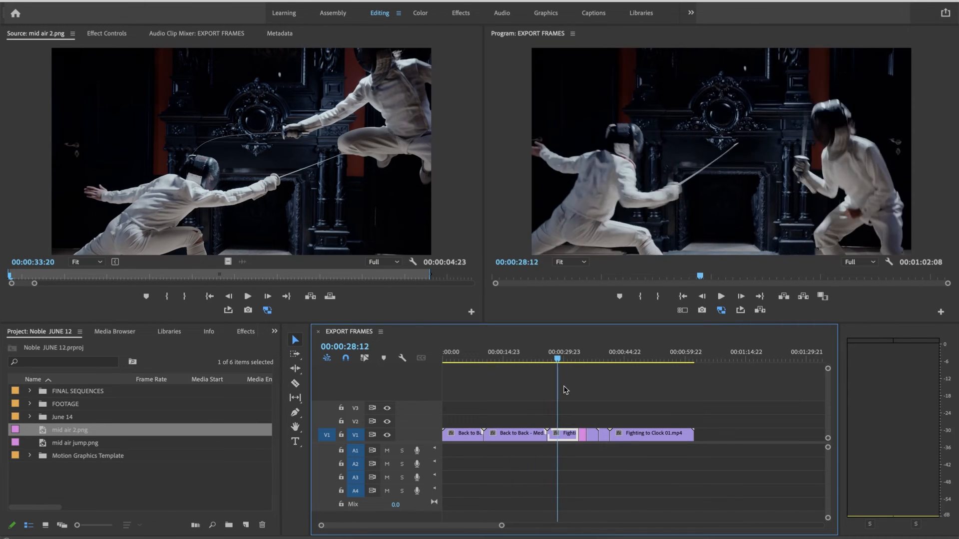
click(566, 357)
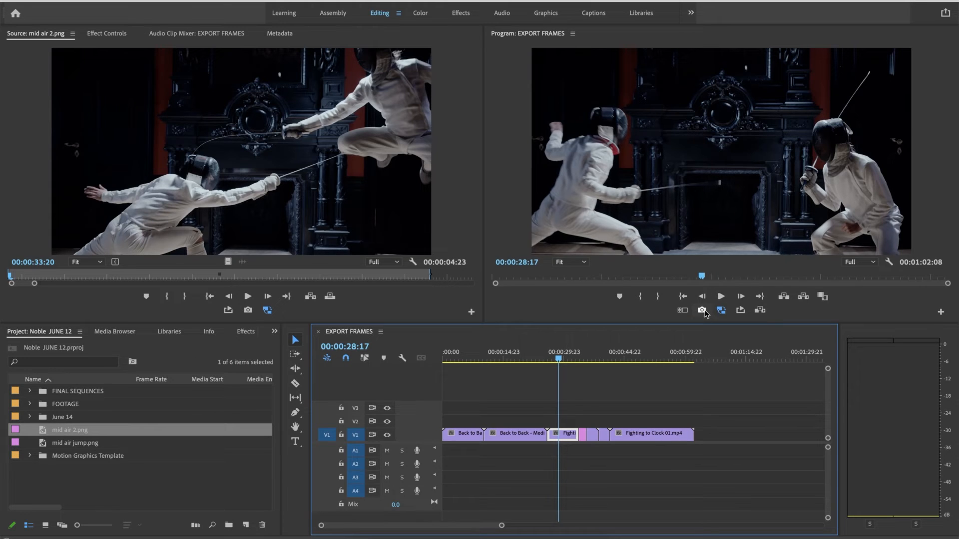
- Set up a frame export named 'promo one' as TIFF with Import into project unchecked
click(701, 309)
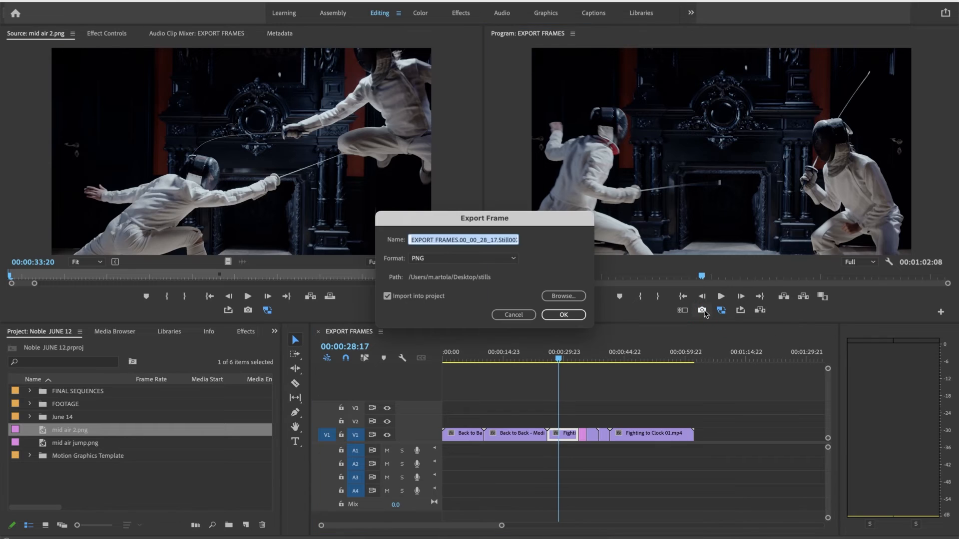
mouse_move(471, 294)
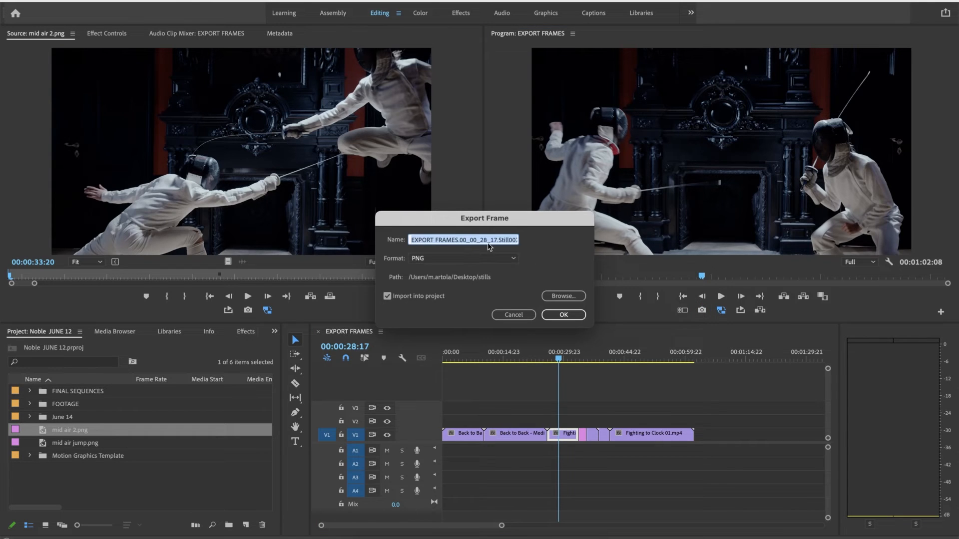
text(promo one)
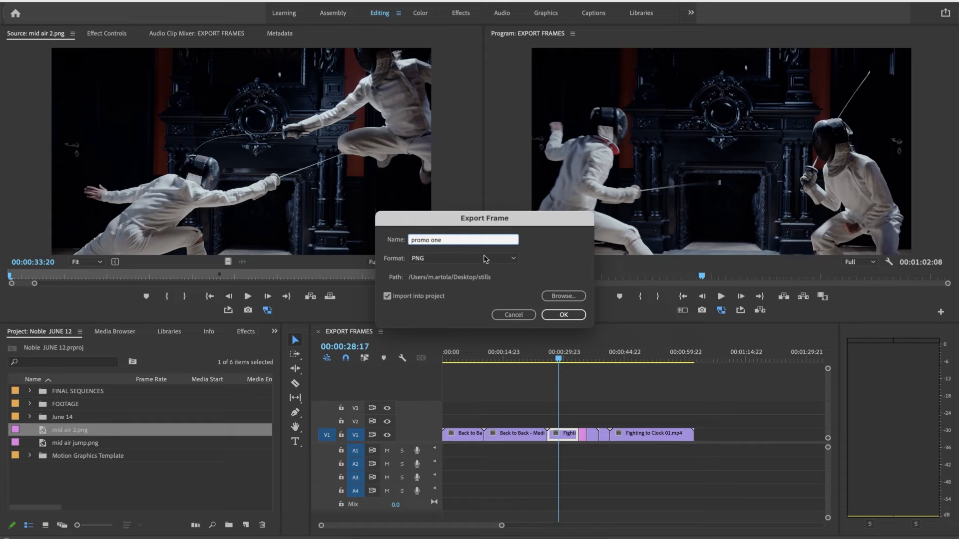
click(462, 257)
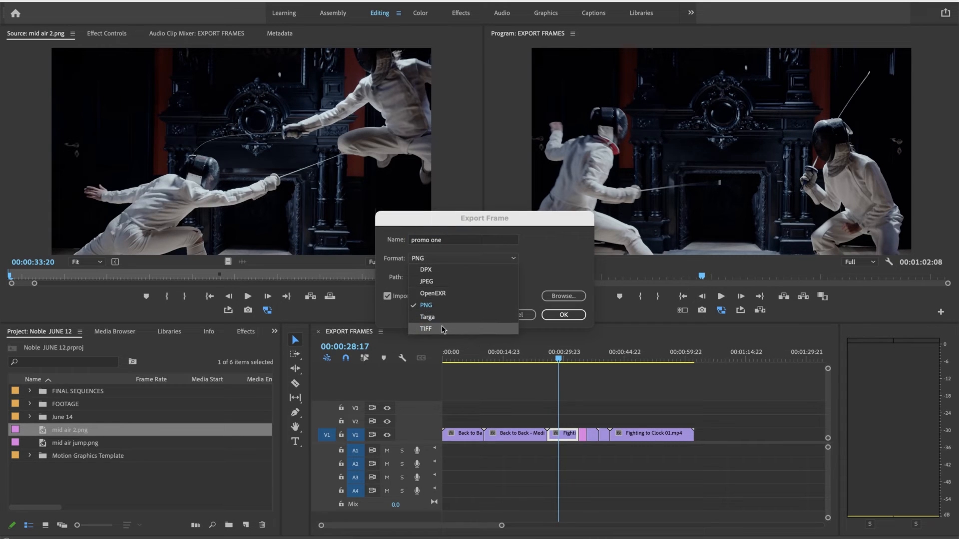
click(426, 329)
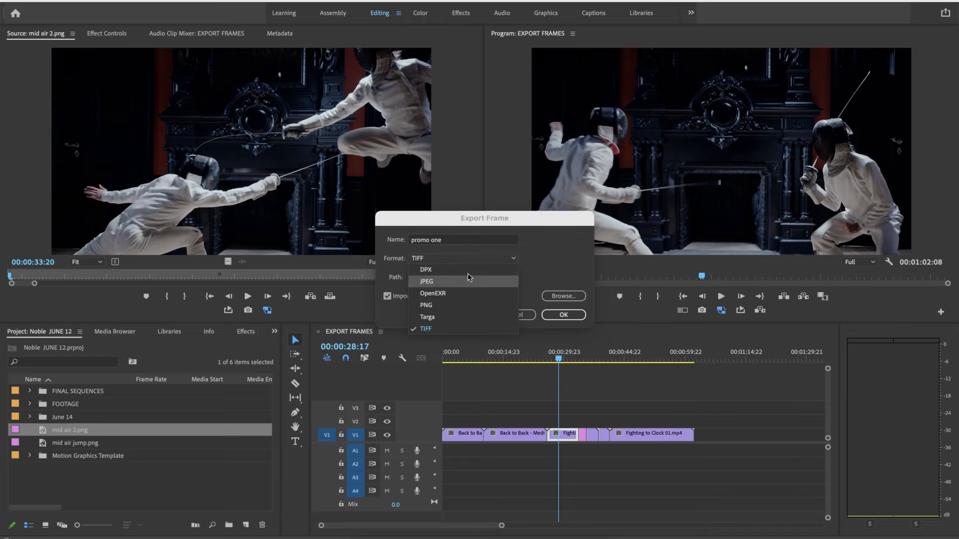
click(425, 328)
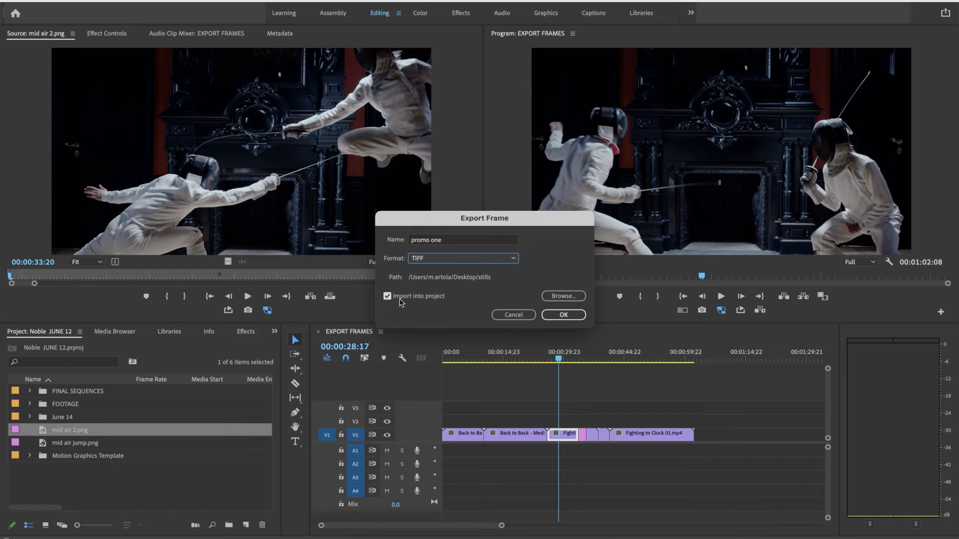
click(388, 296)
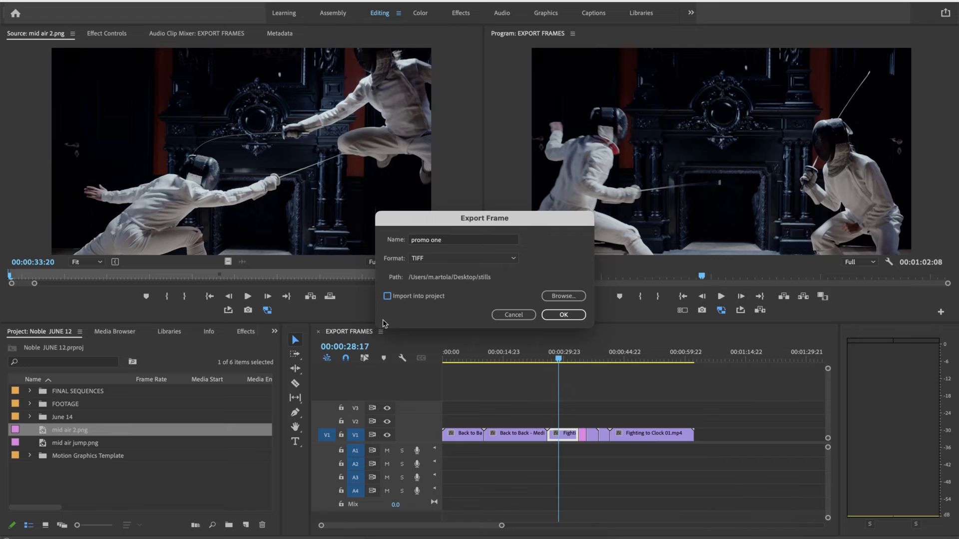
mouse_move(444, 282)
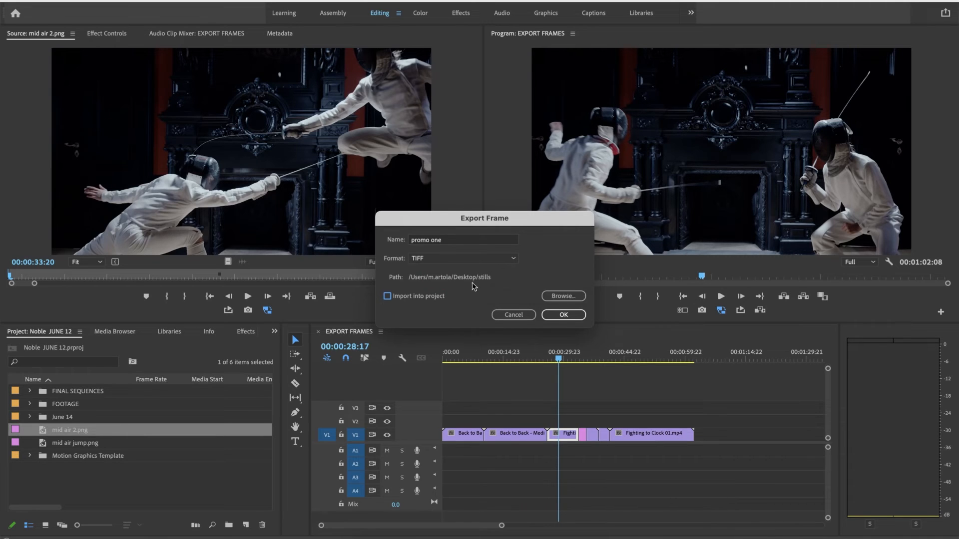
mouse_move(562, 295)
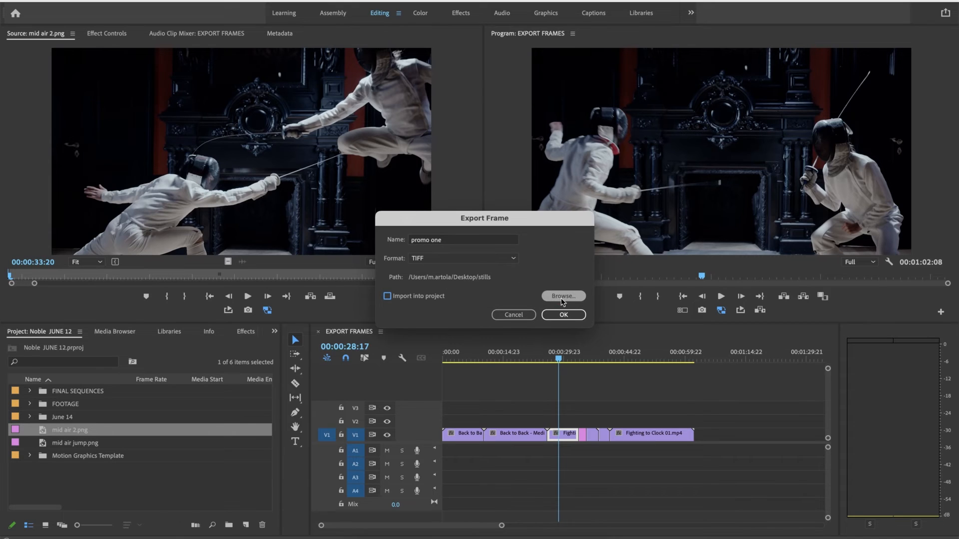
- Browse to the Desktop and create a new PROMO MATERIAL folder as the save location
click(562, 296)
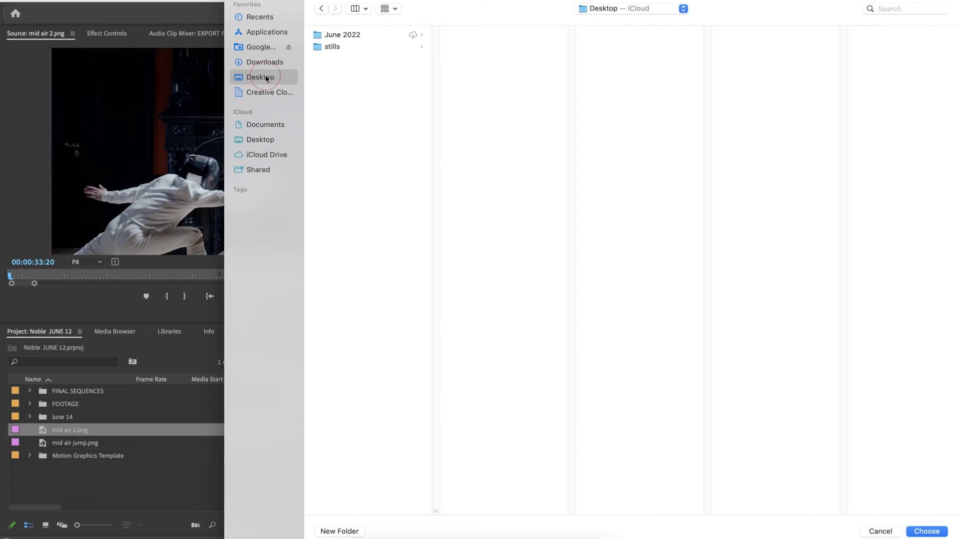
click(339, 530)
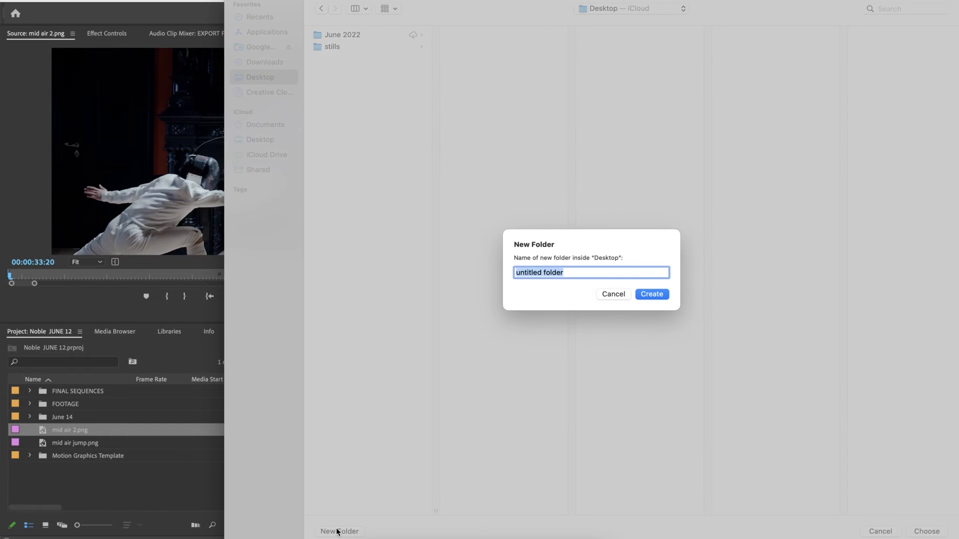
text(PROMO MATERIA)
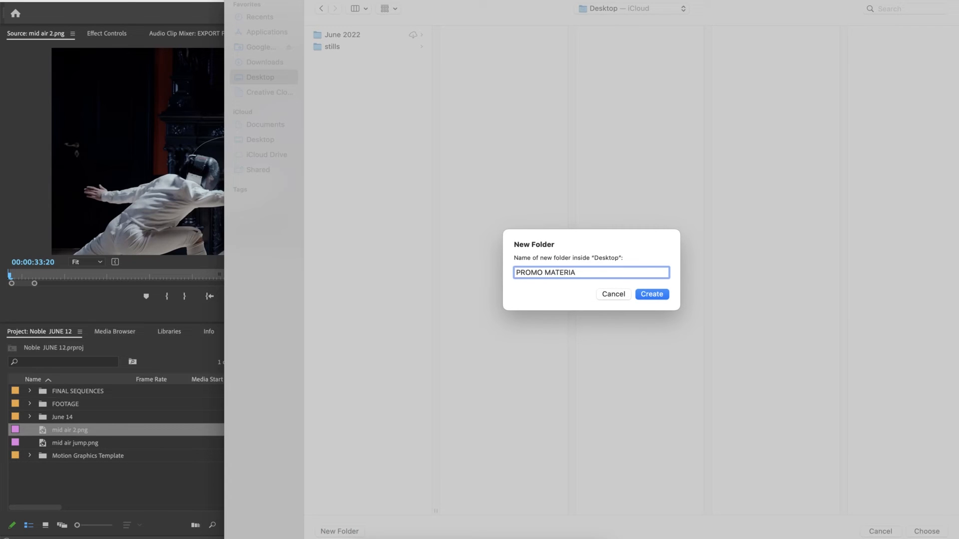
click(652, 293)
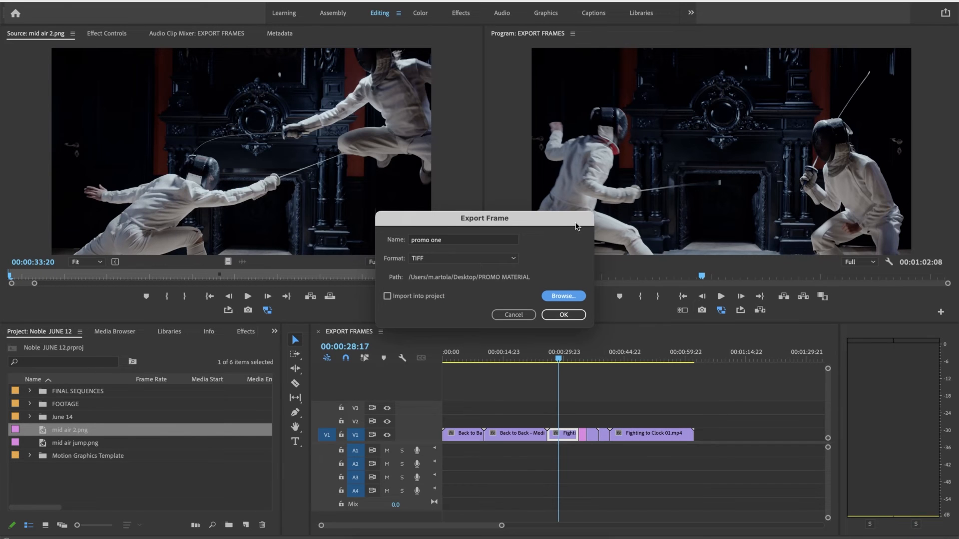
mouse_move(422, 305)
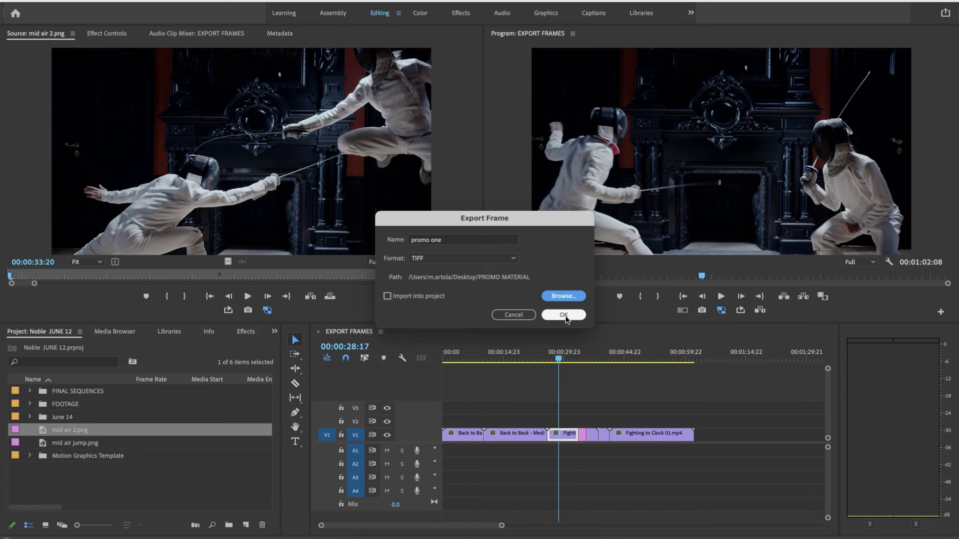
- Export the still and view promo one.tif inside the PROMO MATERIAL folder in Finder
click(562, 295)
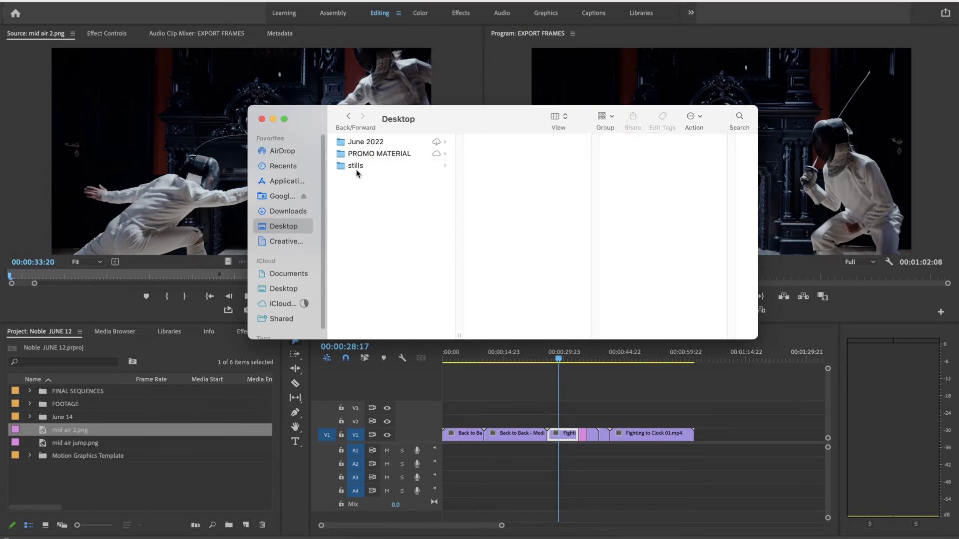
click(378, 154)
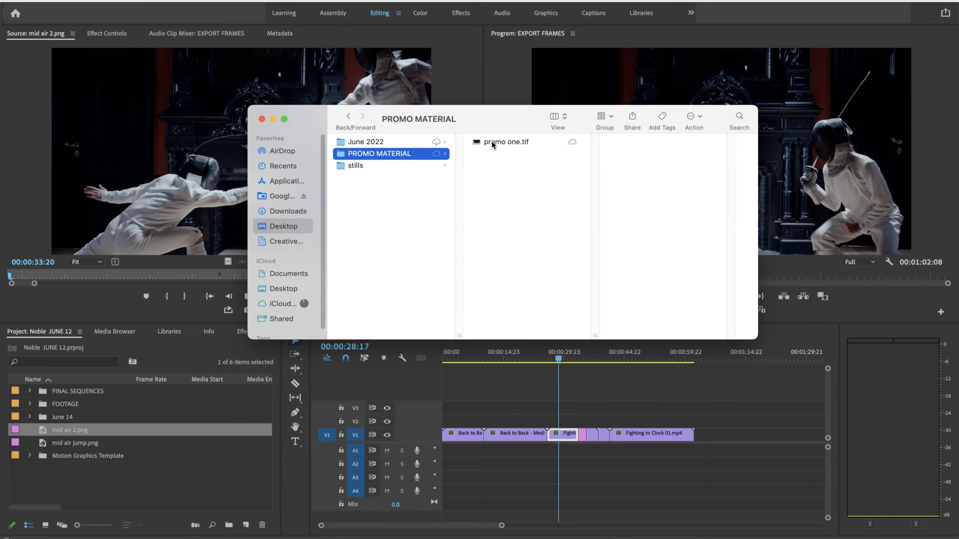
click(505, 141)
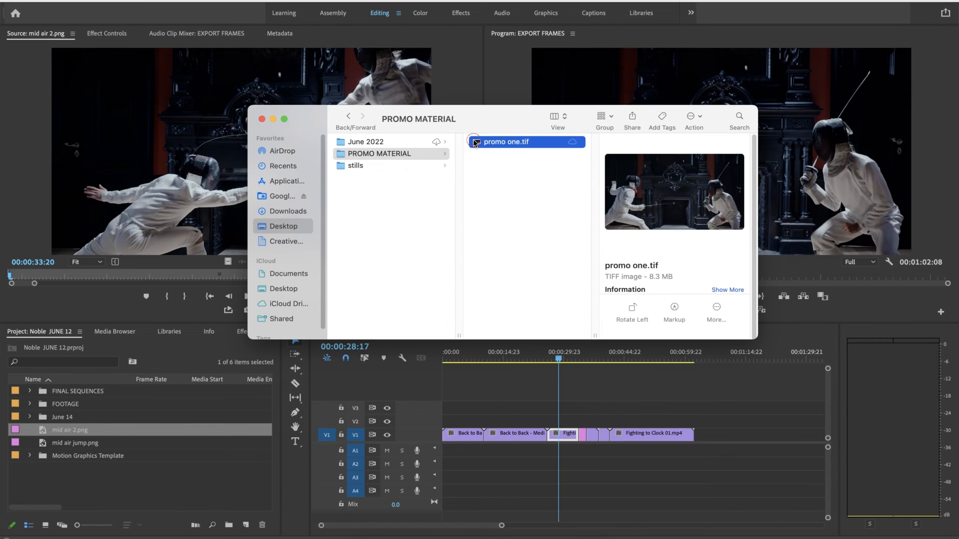
double_click(505, 141)
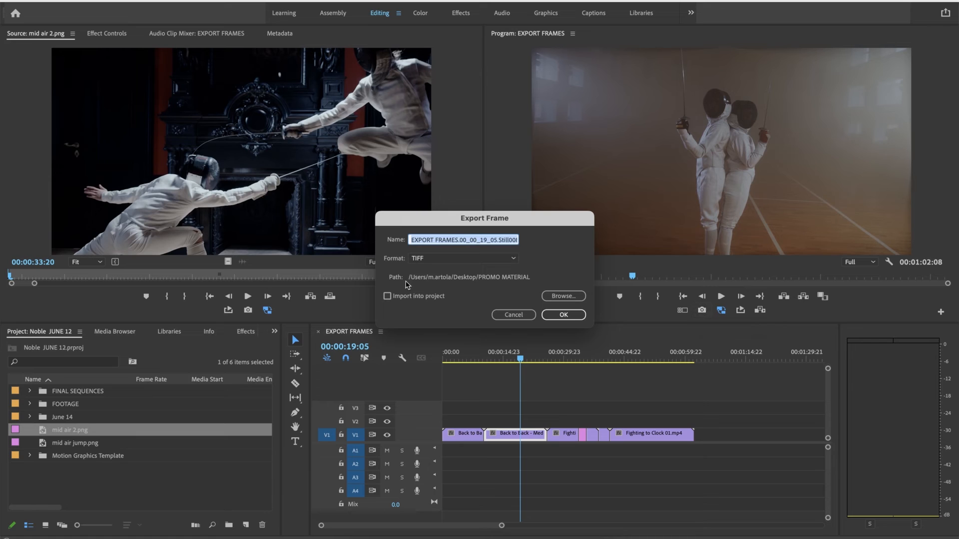
mouse_move(469, 277)
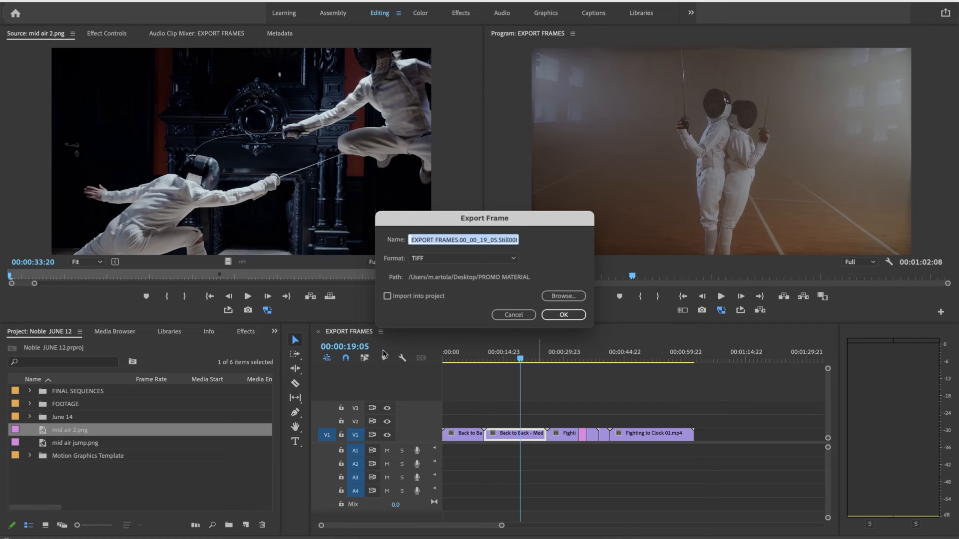
mouse_move(536, 273)
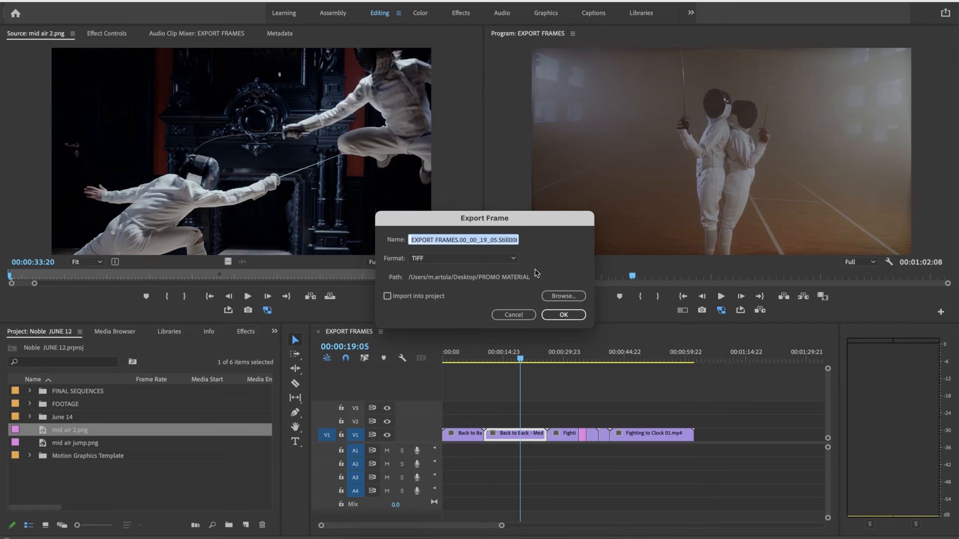
mouse_move(499, 281)
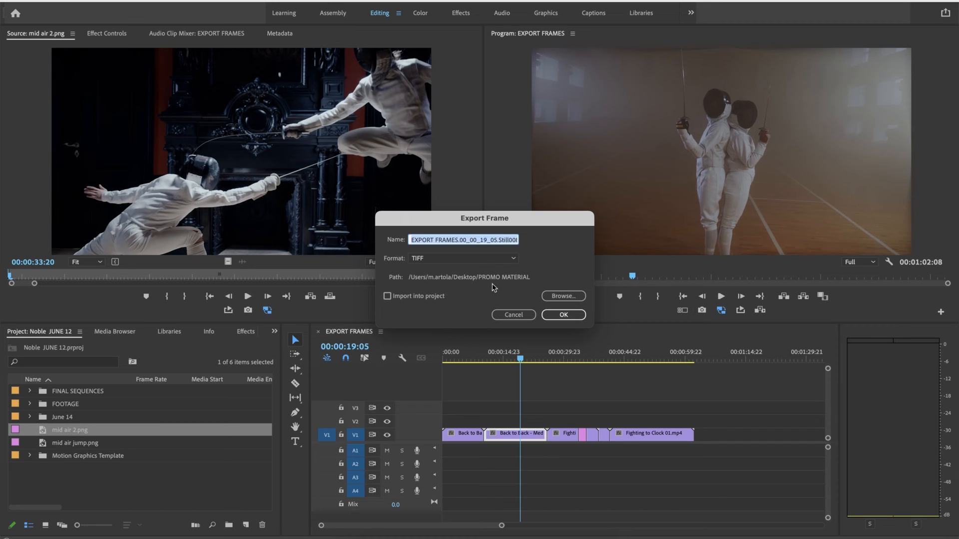
mouse_move(543, 277)
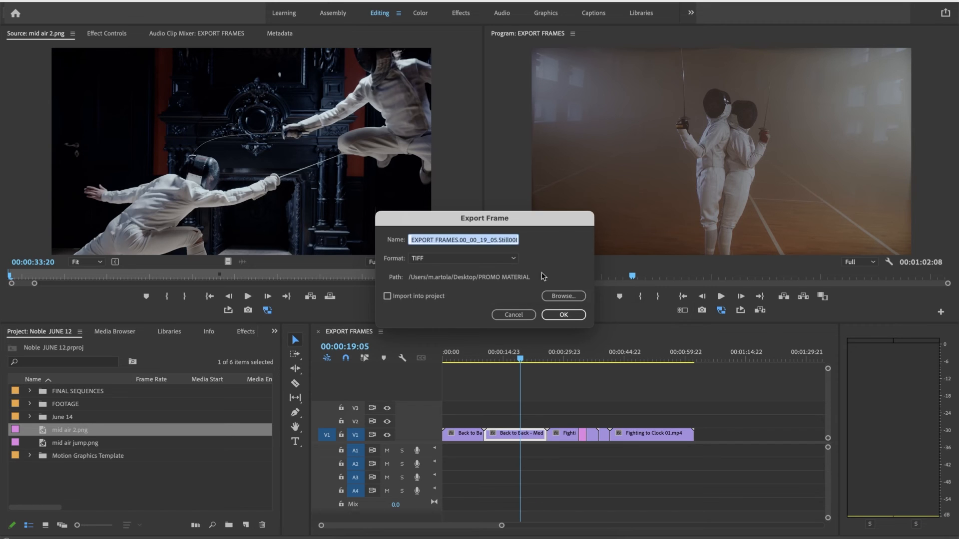
mouse_move(511, 282)
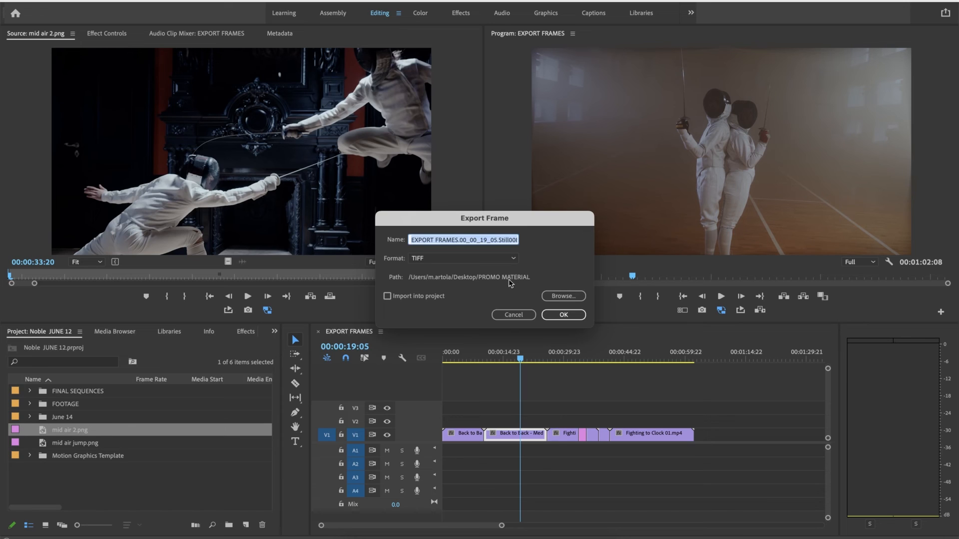
mouse_move(478, 289)
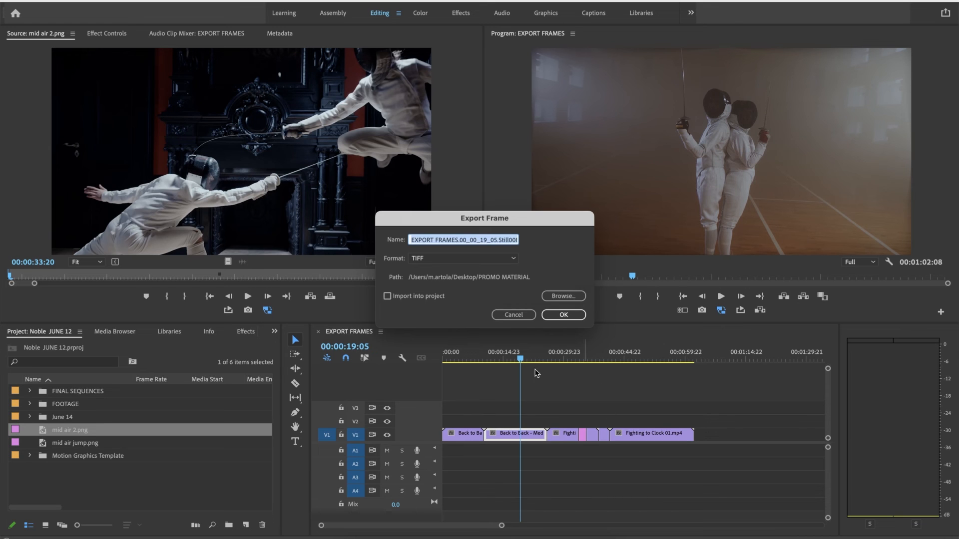
- Export the 00:00:19:05 frame as a JPEG imported into the project, then view it in the timeline
click(463, 258)
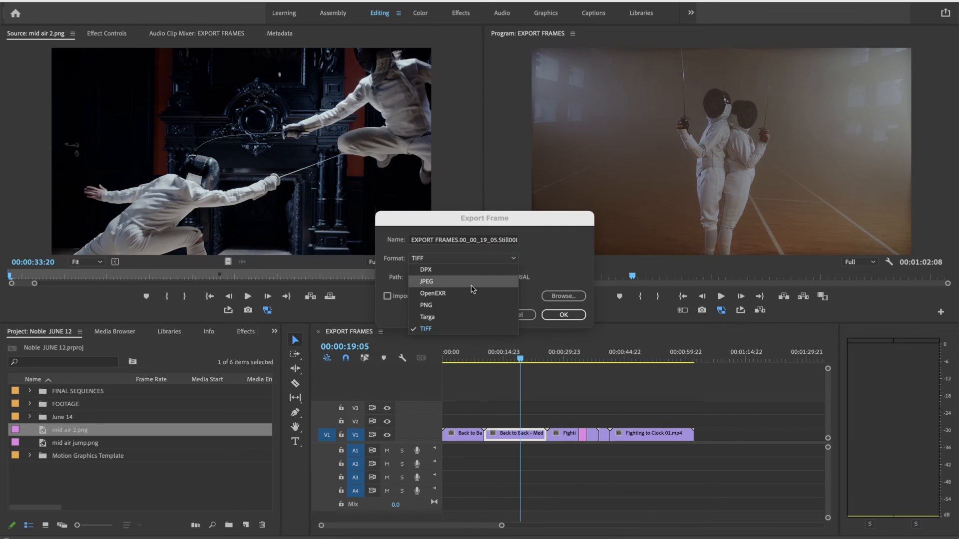
click(425, 281)
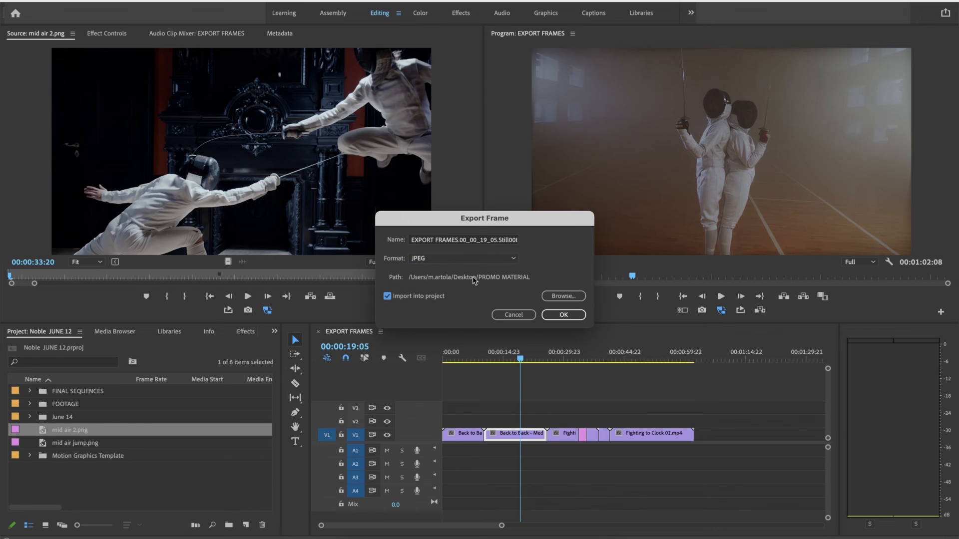
click(563, 315)
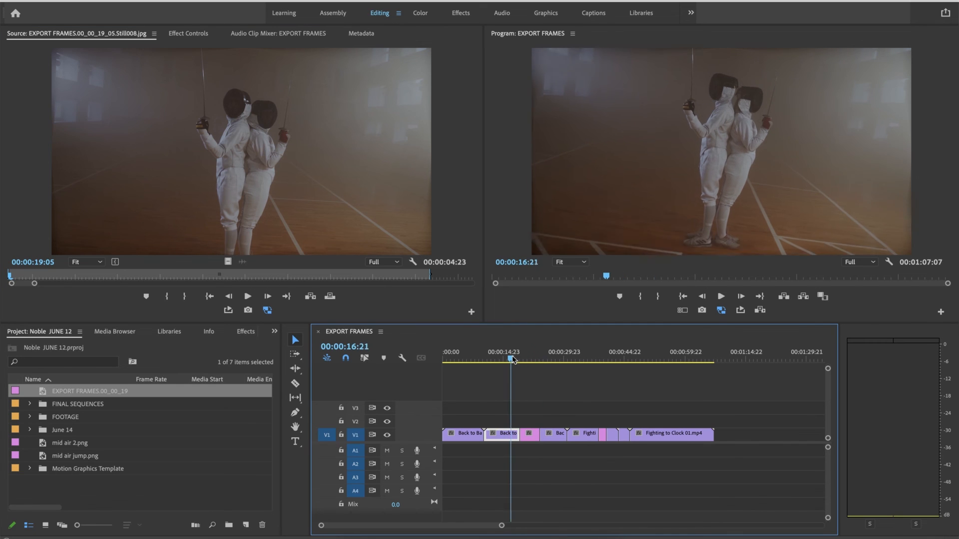
click(720, 296)
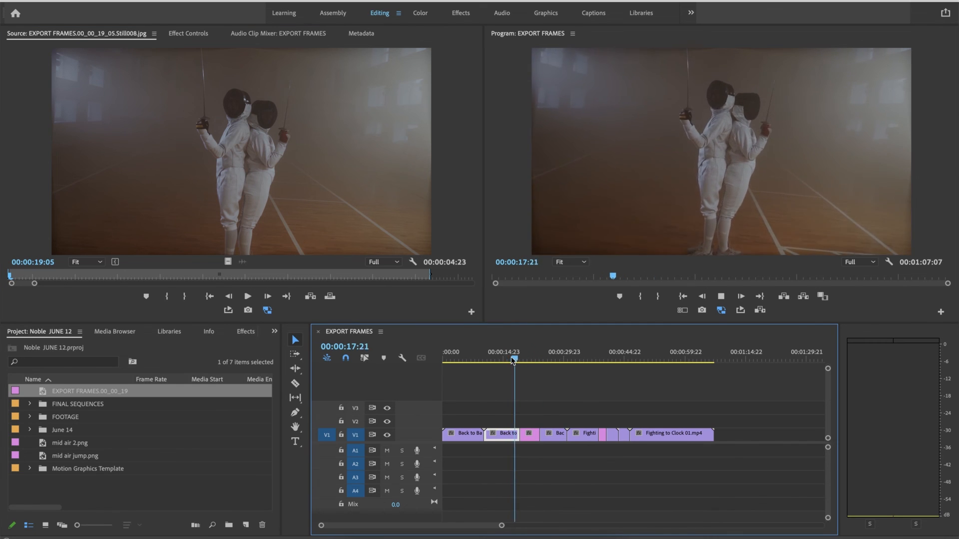